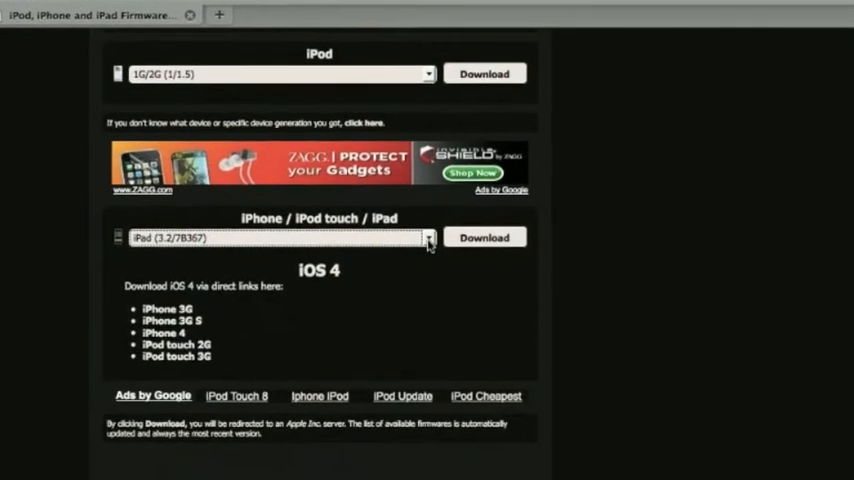
Step: Pick iPhone 3G (4.0/8A293) from the firmware dropdown
click(428, 237)
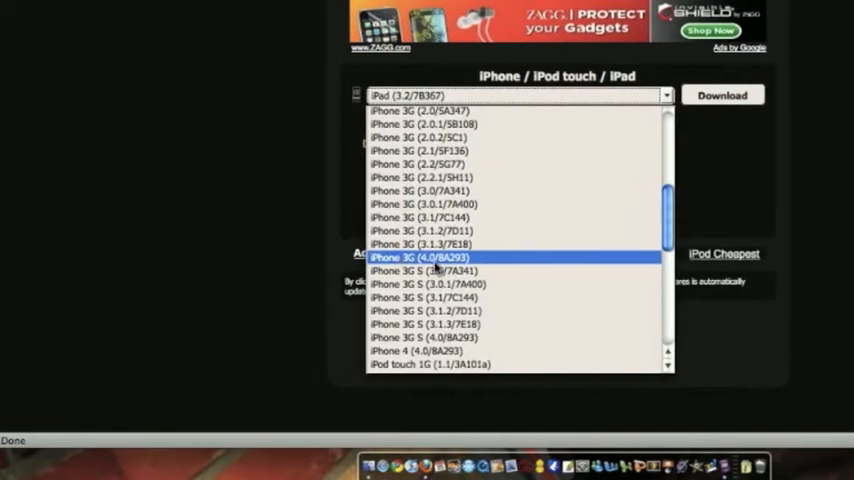
click(420, 257)
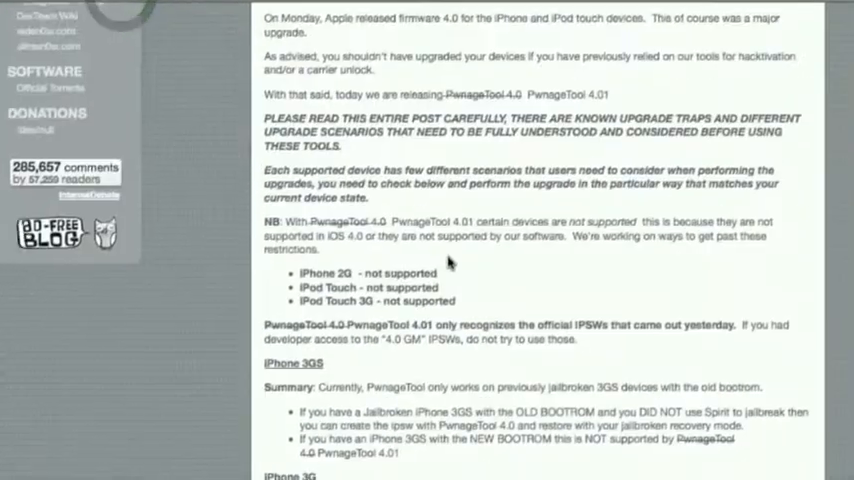
Step: Scroll the PwnageTool 4.01 post down to the Official Bittorrent Releases and Unofficial Mirrors
scroll(up, 3)
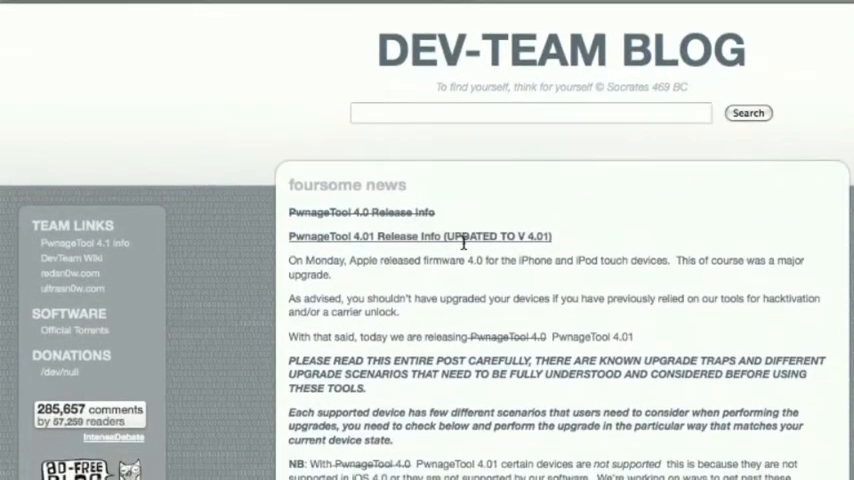
scroll(down, 3)
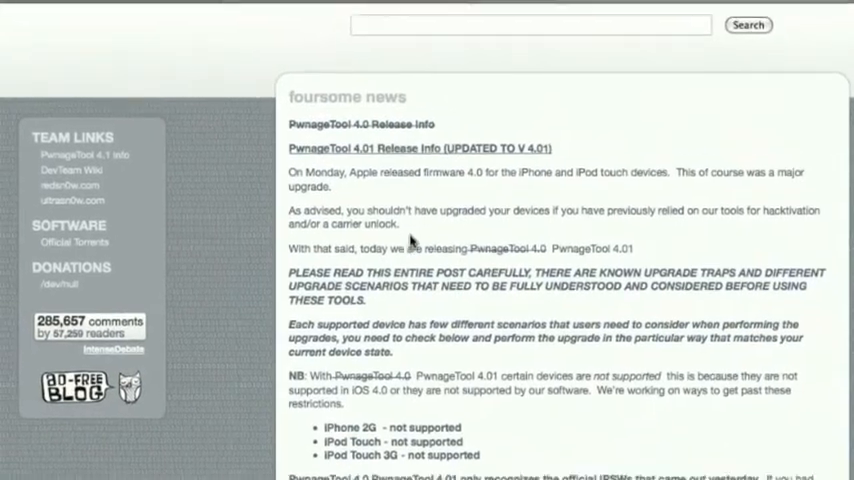
scroll(down, 3)
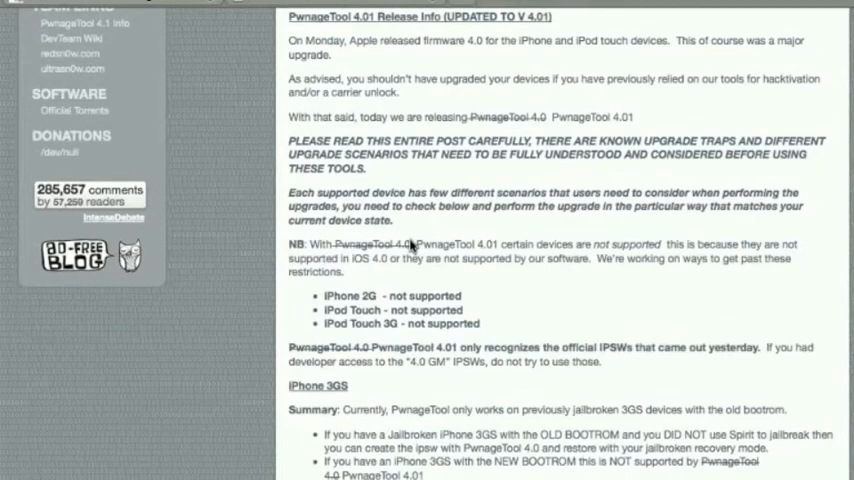
scroll(down, 3)
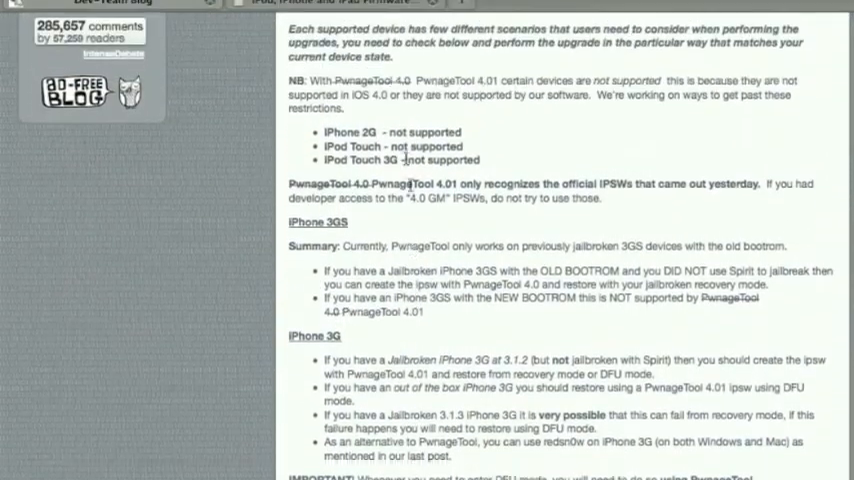
scroll(down, 3)
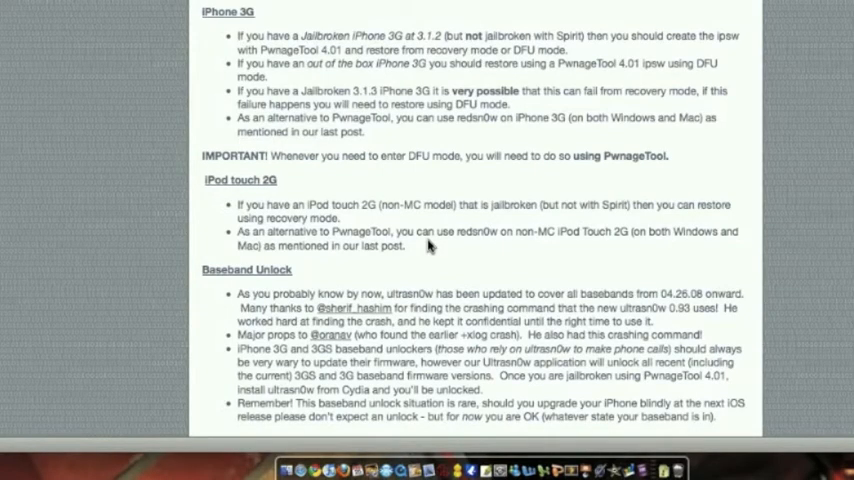
scroll(down, 3)
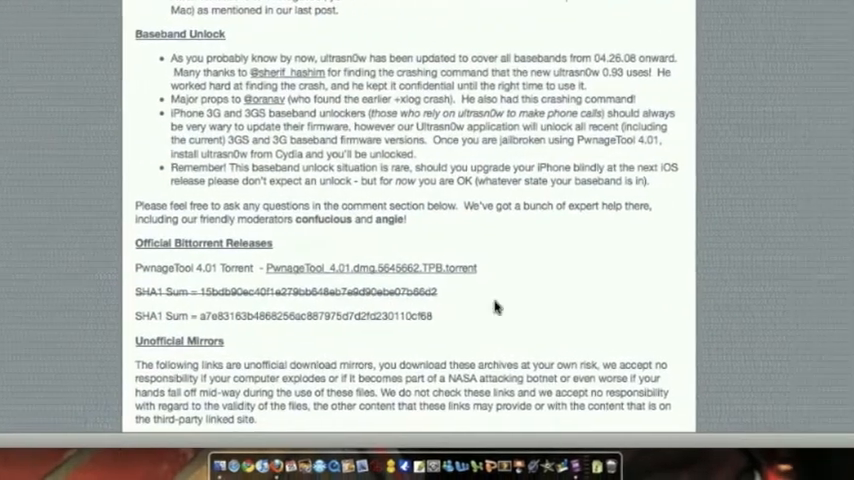
scroll(down, 3)
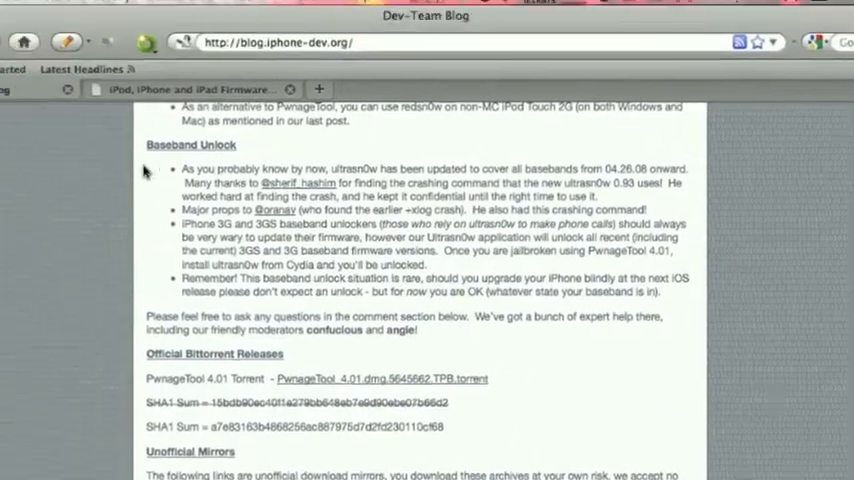
scroll(down, 3)
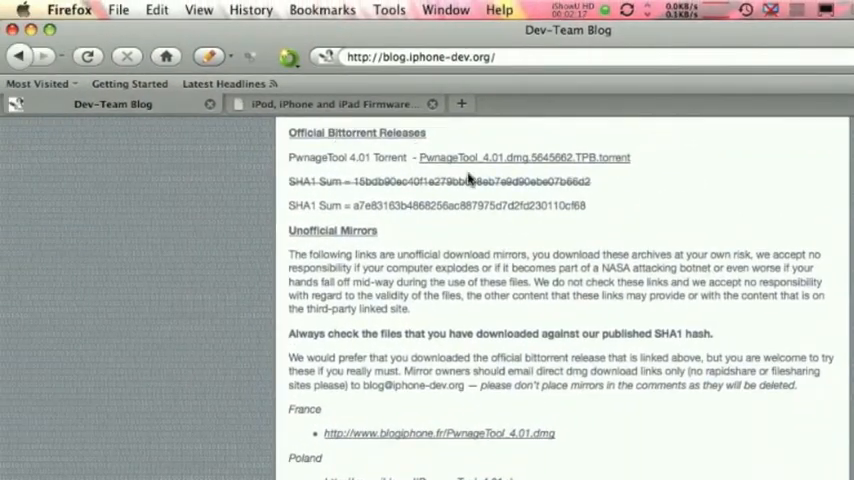
scroll(down, 3)
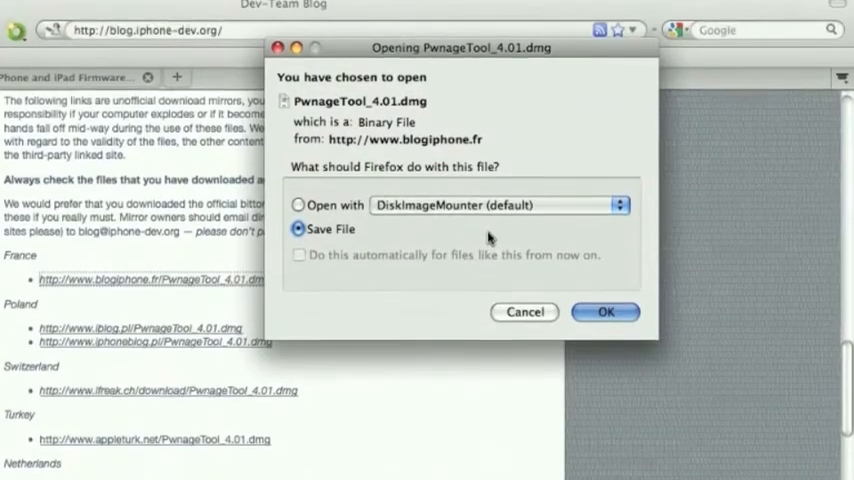
Step: Save PwnageTool_4.01.dmg from the French mirror
click(605, 311)
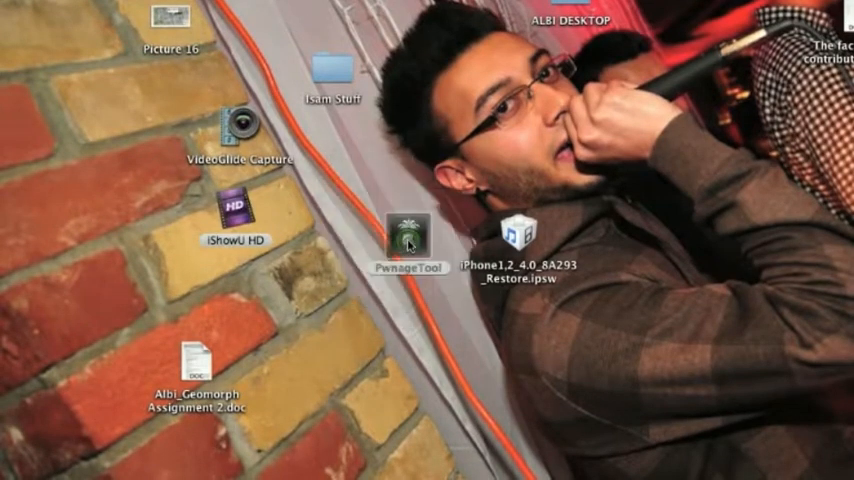
Step: Launch PwnageTool, dismiss the copyright notice, and continue with iPhone 3G(S) selected
double_click(407, 232)
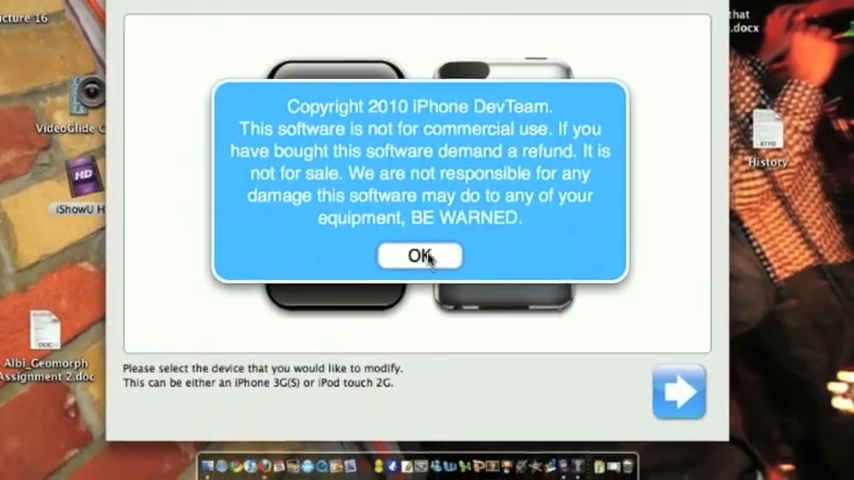
click(419, 256)
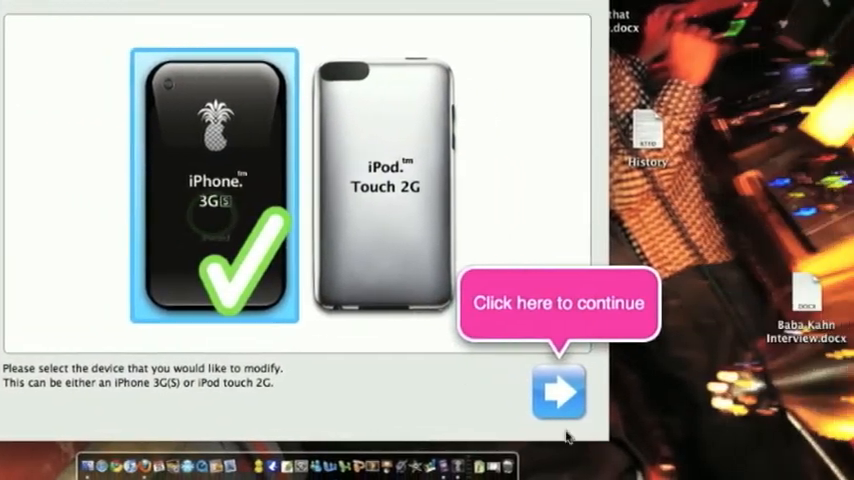
click(558, 390)
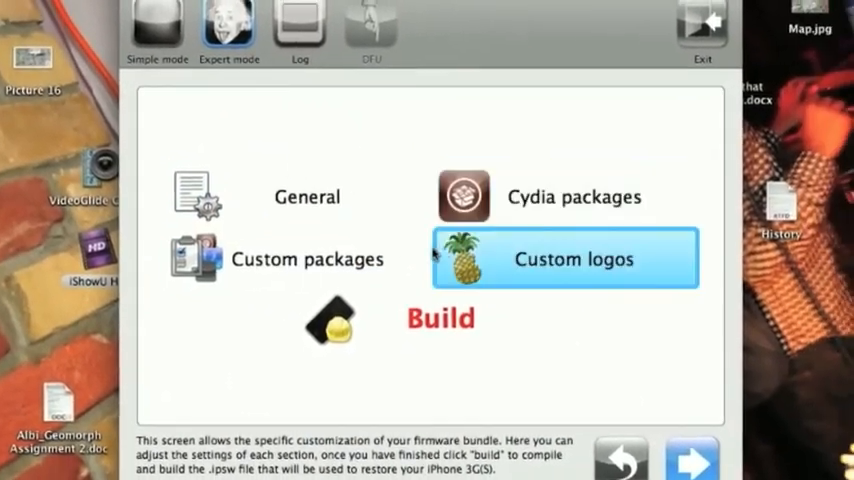
Step: Open the Cydia packages settings in Expert mode
click(196, 196)
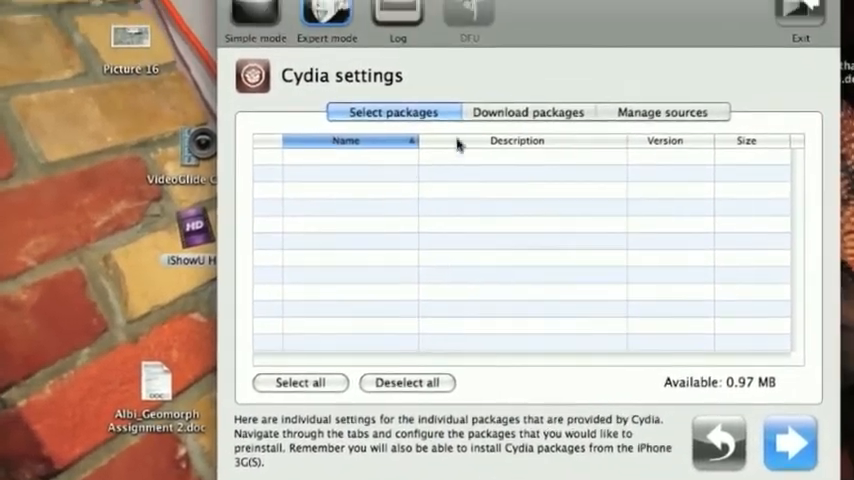
click(404, 222)
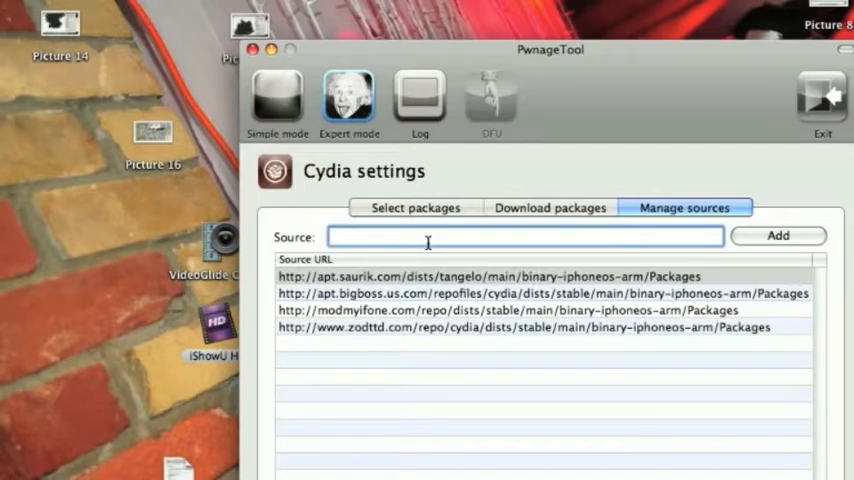
text(htt)
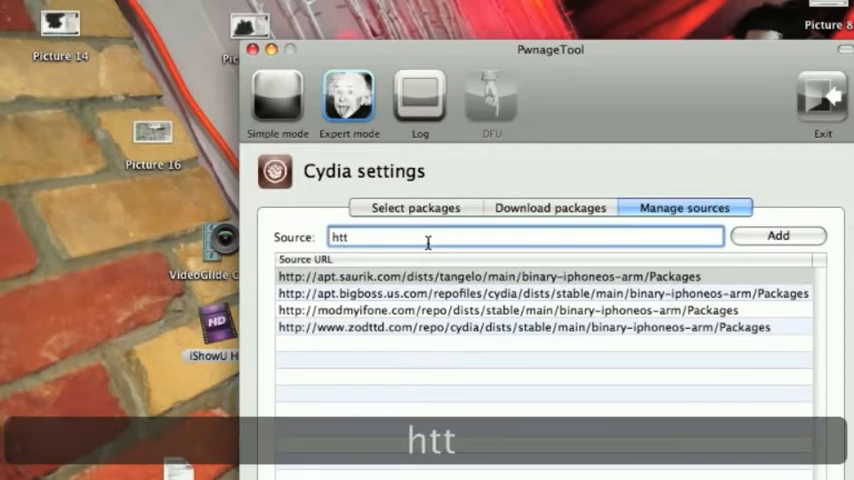
text(p:)
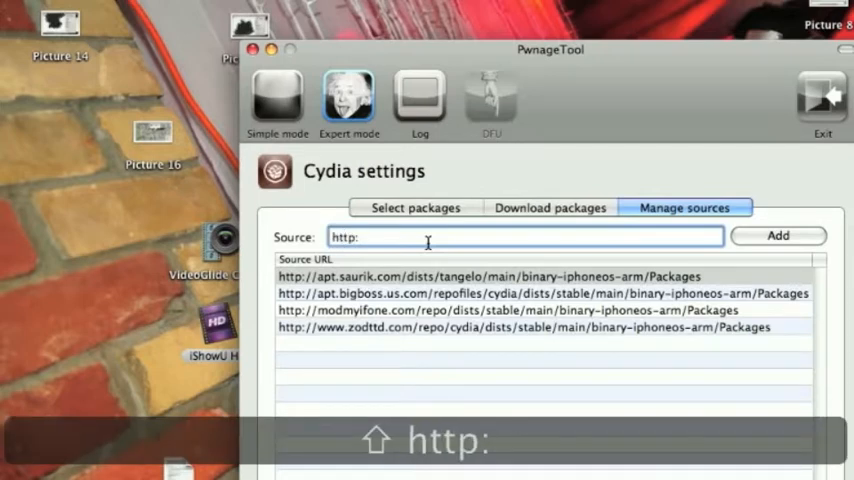
text(//)
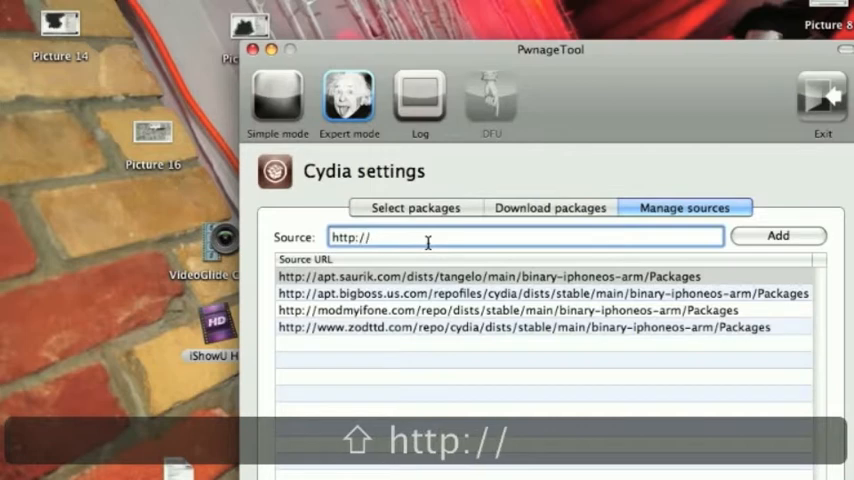
text(repo)
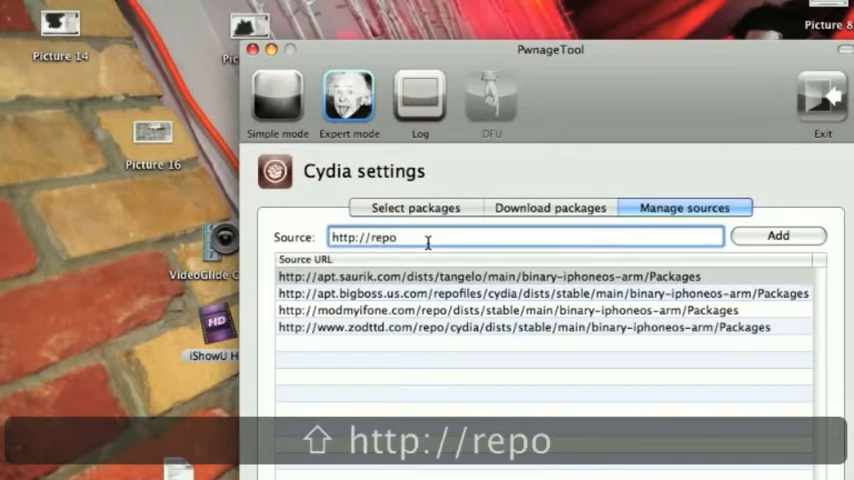
text(.666)
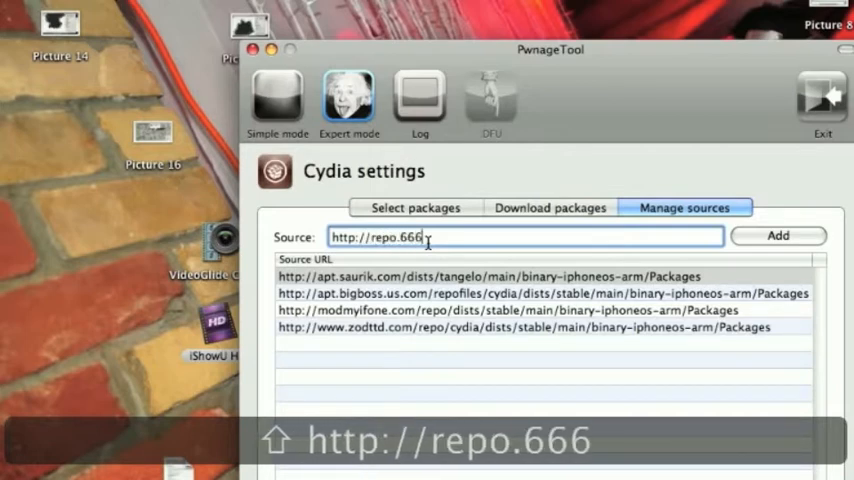
text(ul)
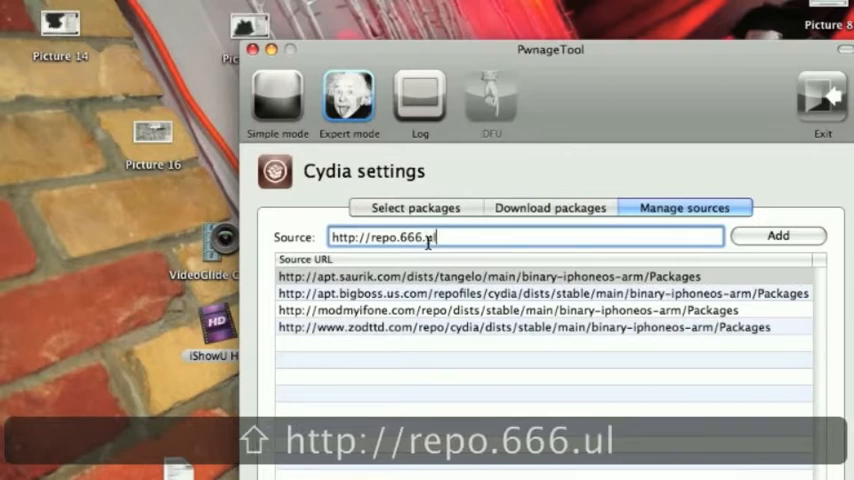
text(ltrasn)
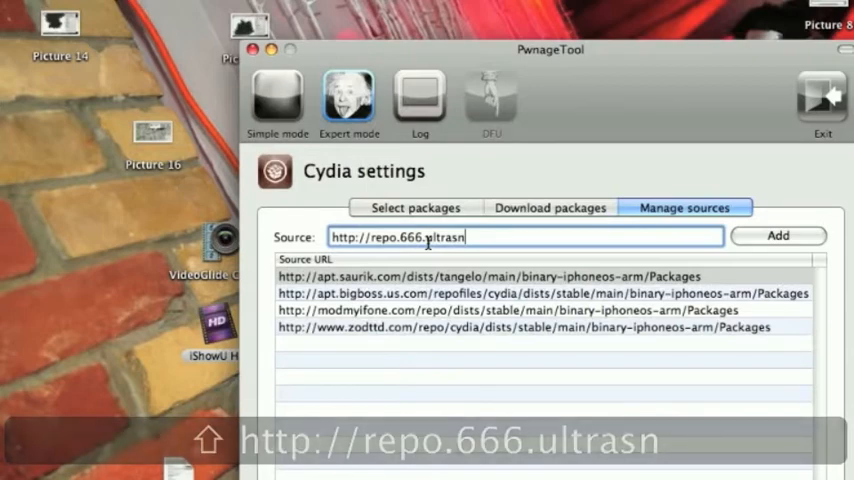
text(0w)
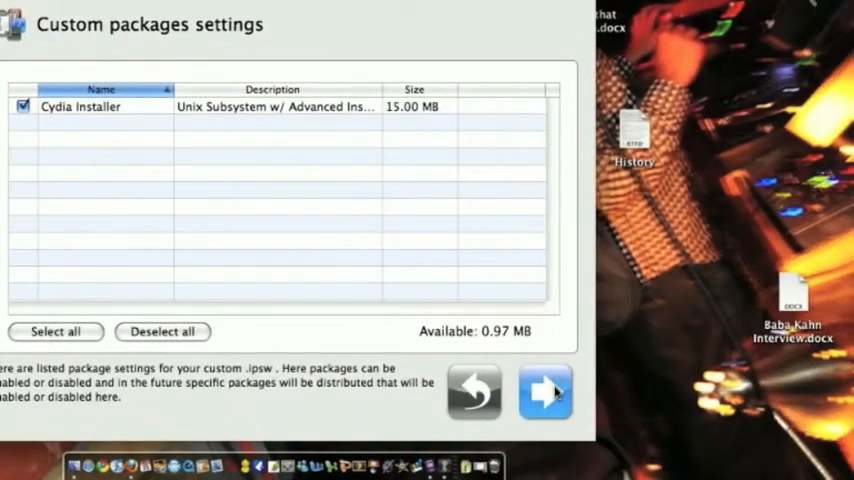
Step: Confirm the Cydia package and logo settings and return to the customization sections
click(545, 391)
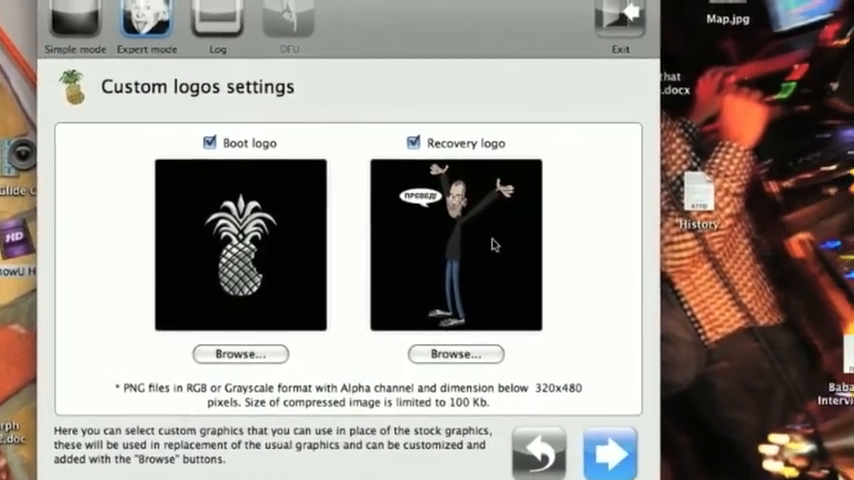
click(537, 453)
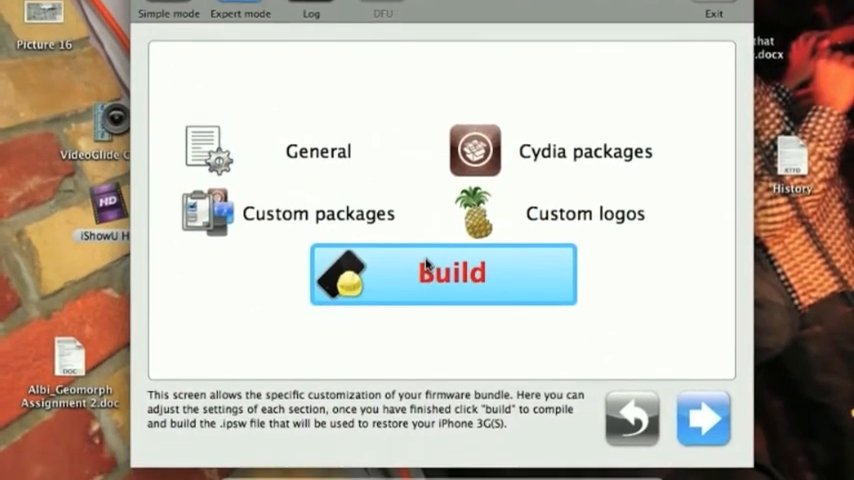
Step: Build the custom IPSW, choosing a destination folder from the Where list
click(451, 274)
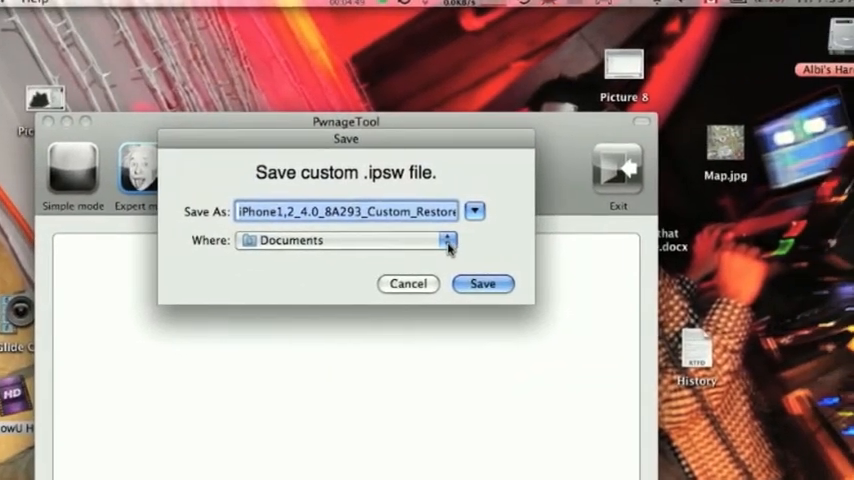
click(447, 240)
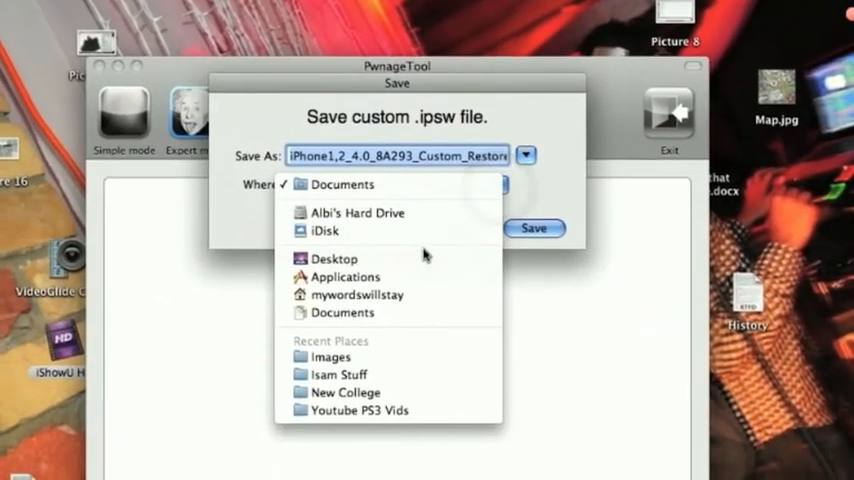
click(535, 228)
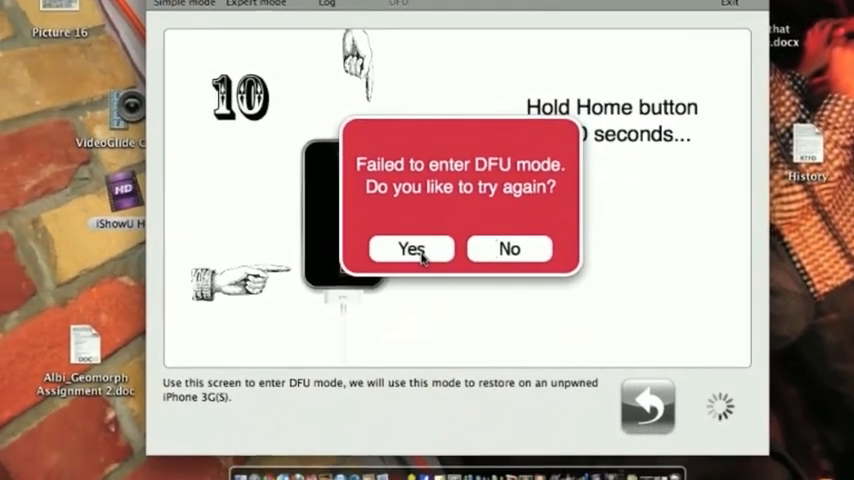
Step: Retry entering DFU mode after the failed attempt
click(410, 248)
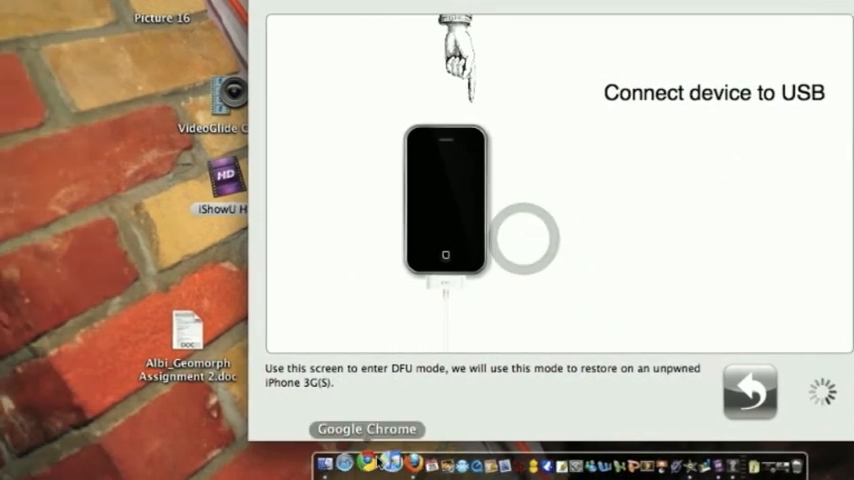